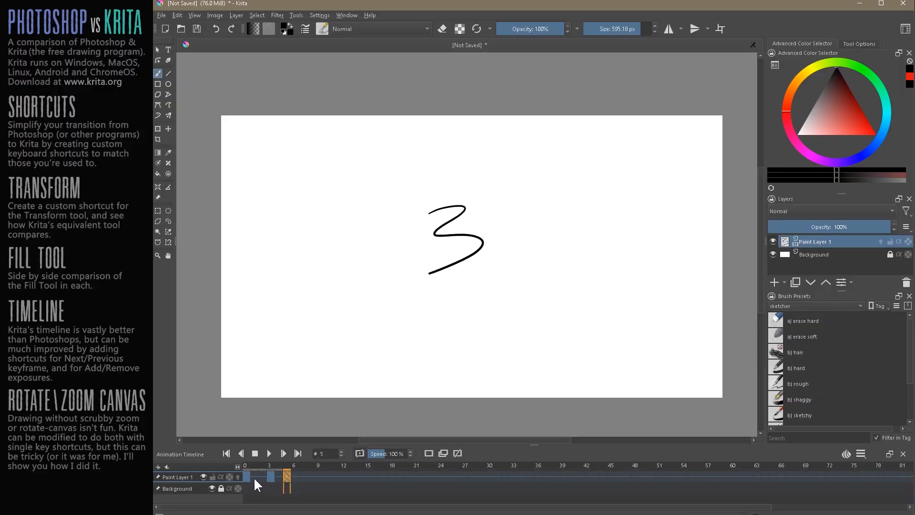
Select the early keyframes on Paint Layer 1, including the keyframe holding the 1 drawing
{"action": "left_click", "coordinate": [244, 477]}
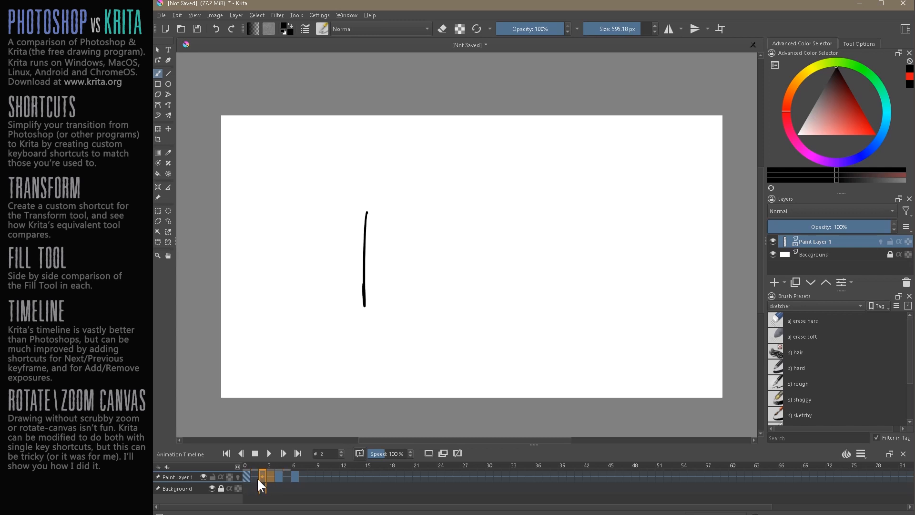
{"action": "left_click", "coordinate": [287, 477]}
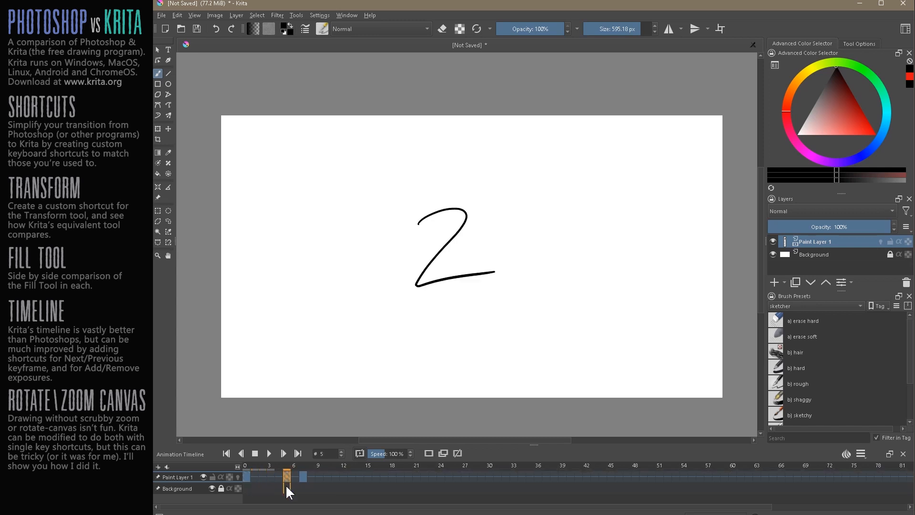